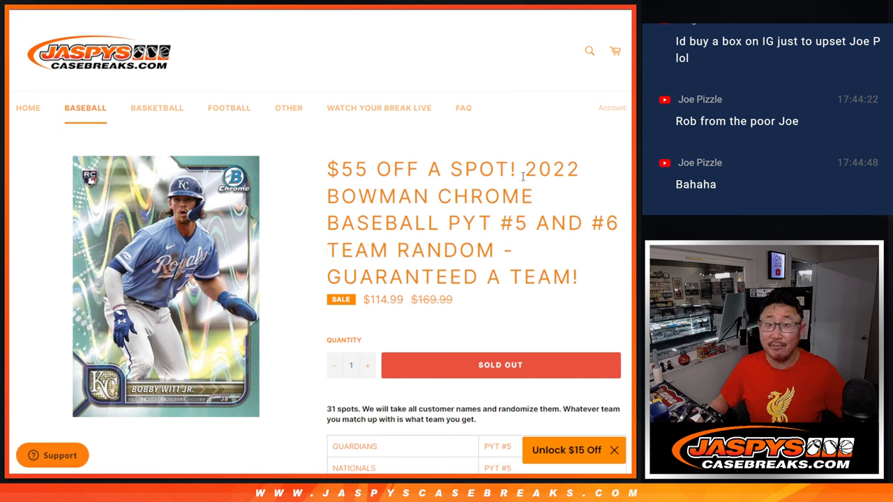
mouse_move(322, 200)
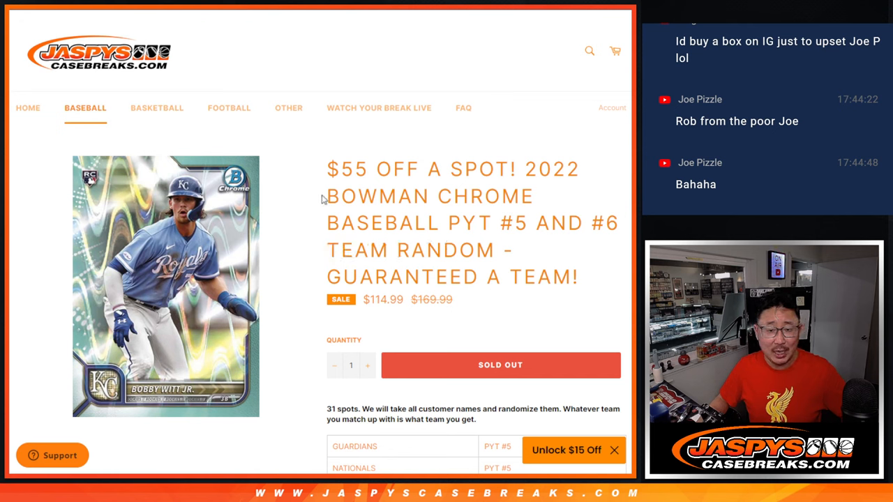
- Scroll down the product page to the team and PYT #5/#6 table
scroll("down", 3)
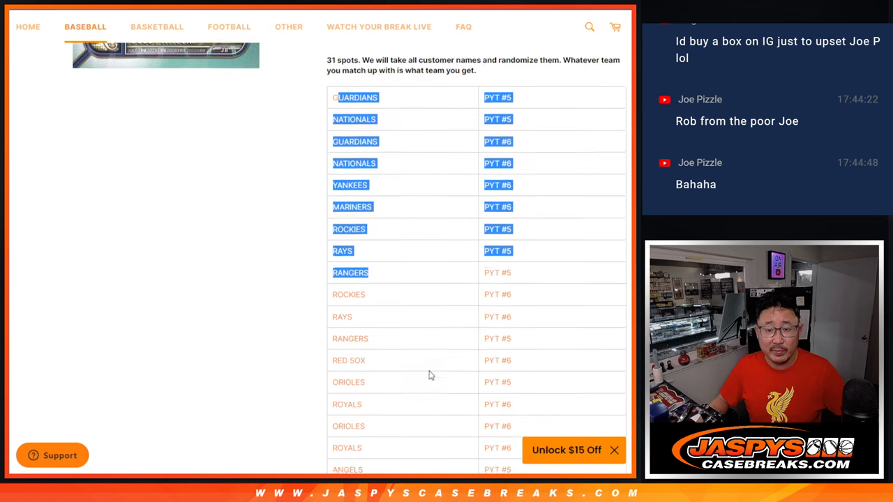
scroll("down", 3)
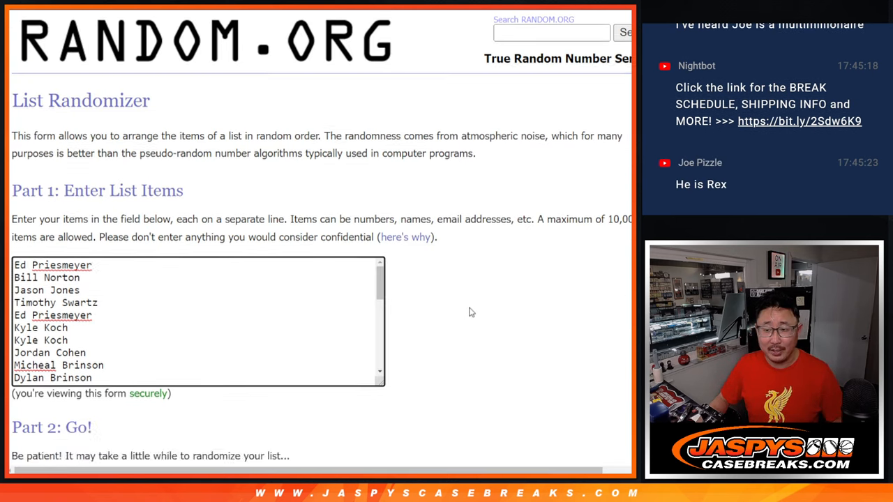
- Roll two virtual dice in the RANDOM.ORG Dice Roller
scroll("down", 3)
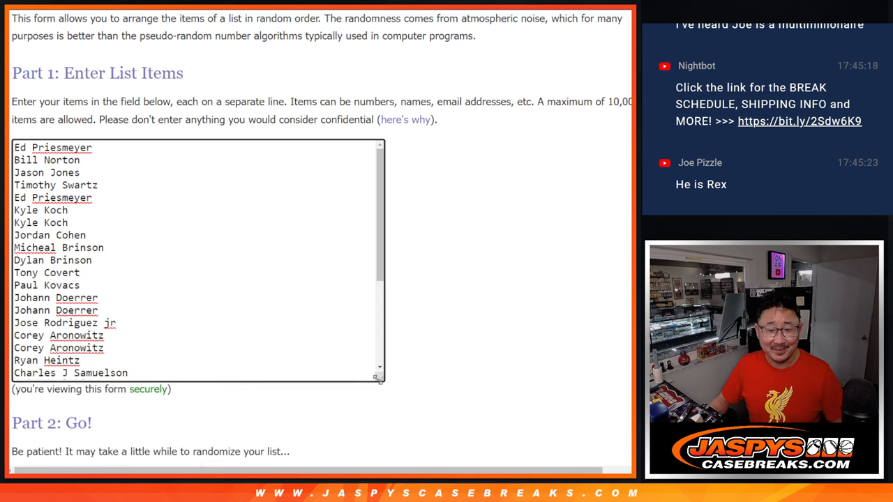
scroll("down", 3)
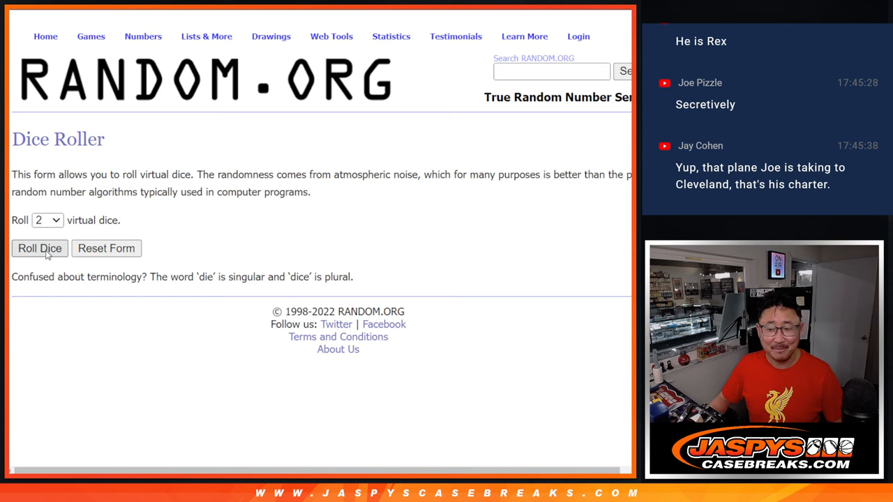
left_click(39, 248)
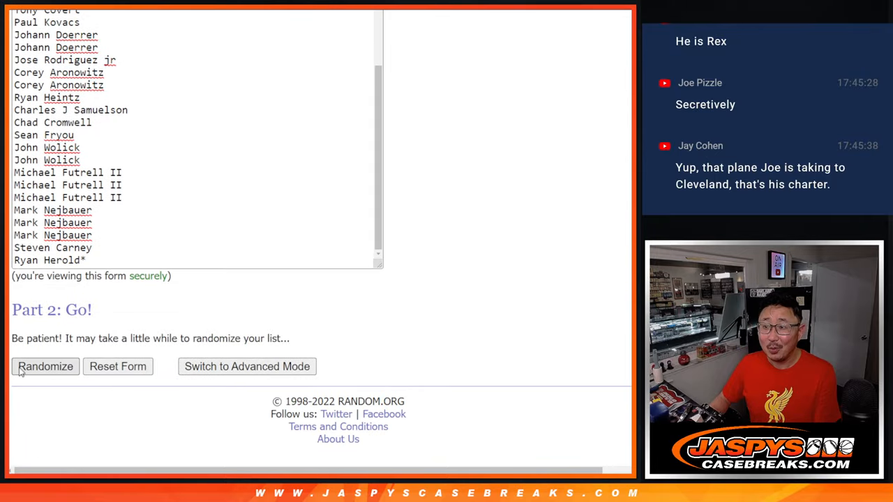
- Shuffle the 31 customer names with Randomize, then Again! twice more
left_click(44, 366)
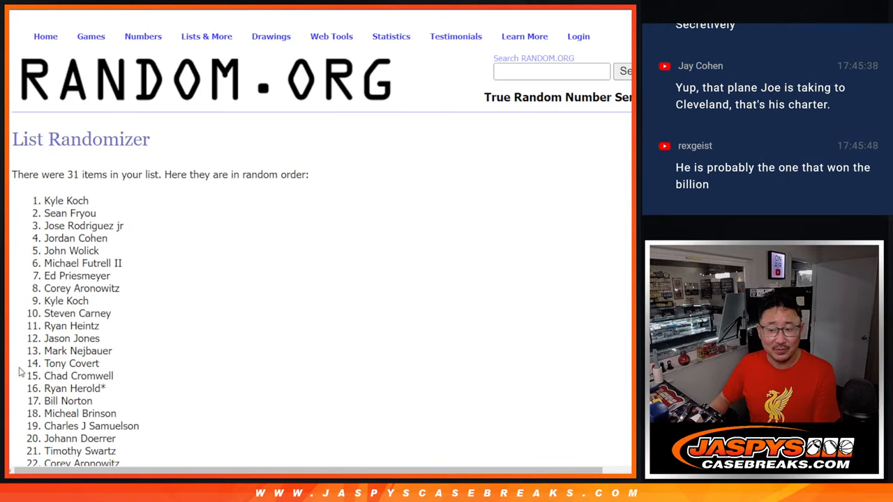
scroll("down", 3)
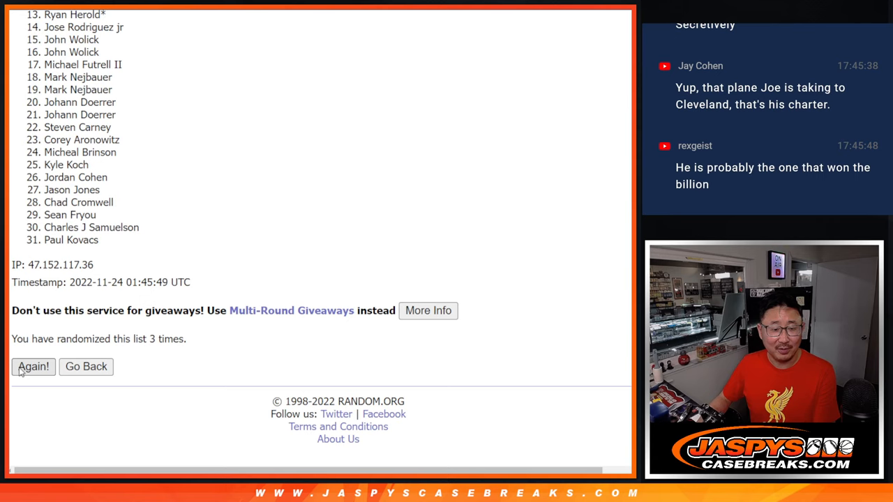
left_click(33, 367)
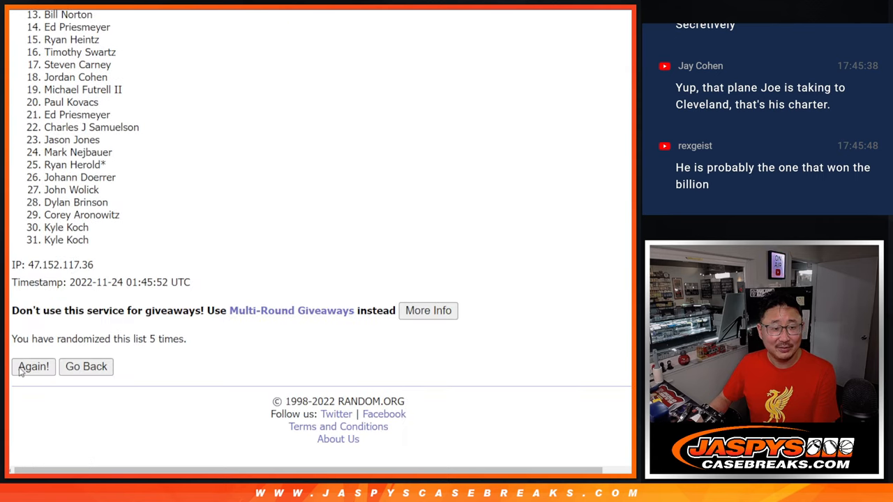
left_click(33, 367)
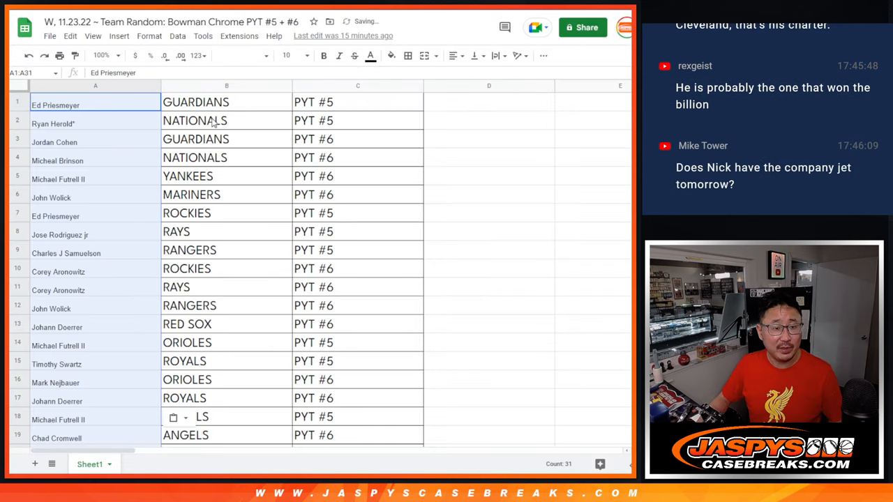
left_click(296, 55)
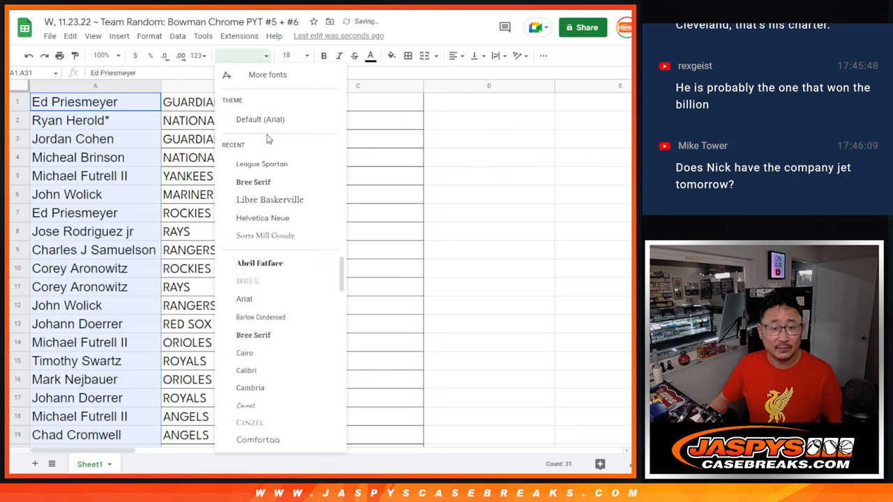
left_click(261, 163)
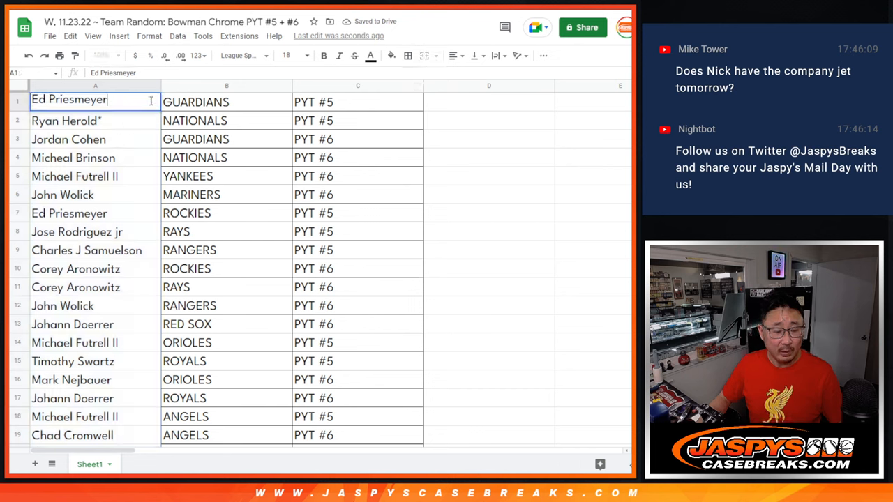
type("*")
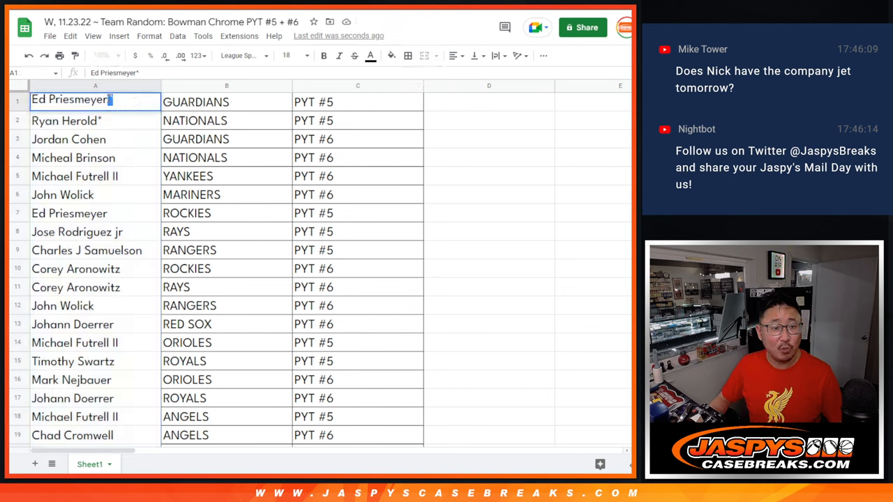
left_click(94, 121)
type("pyt #5")
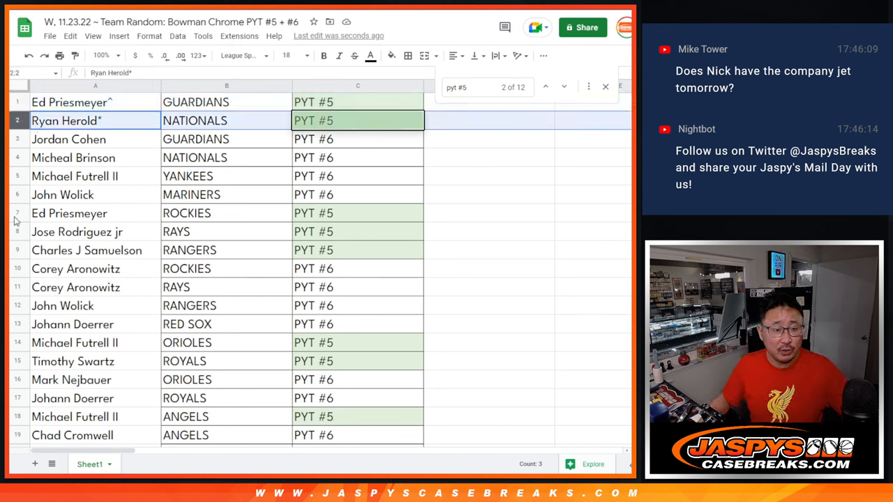
left_click(83, 250)
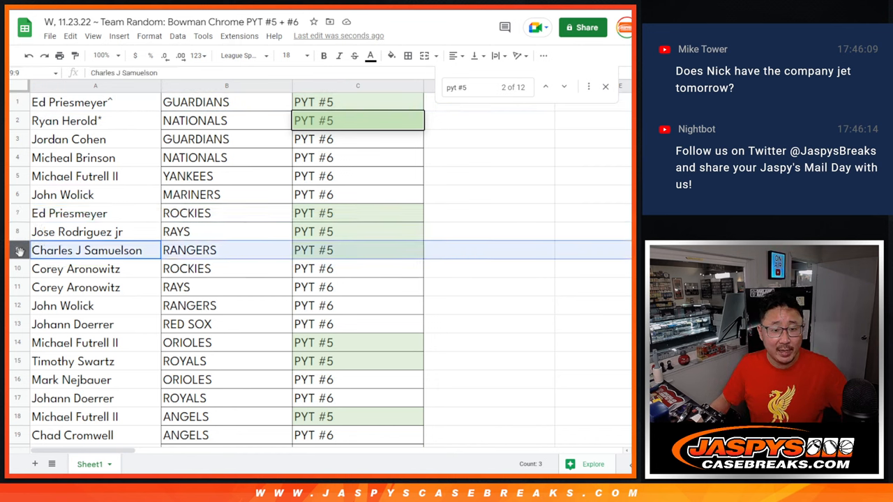
scroll("down", 3)
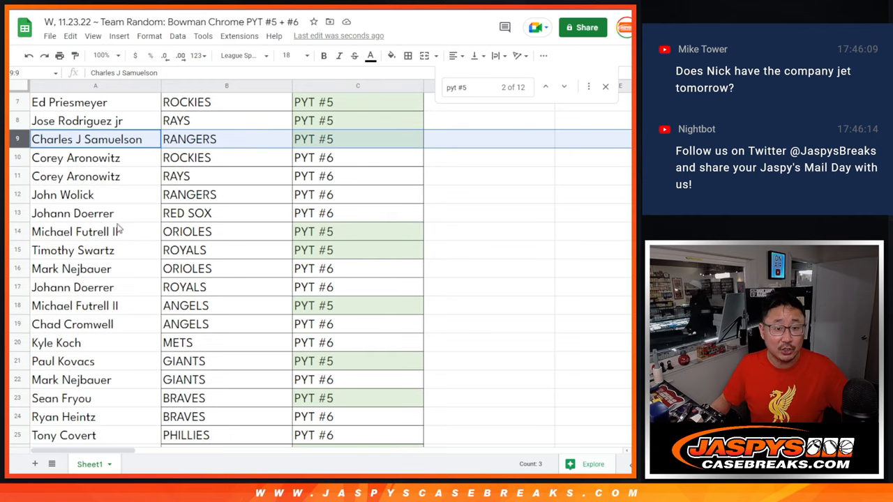
left_click(76, 231)
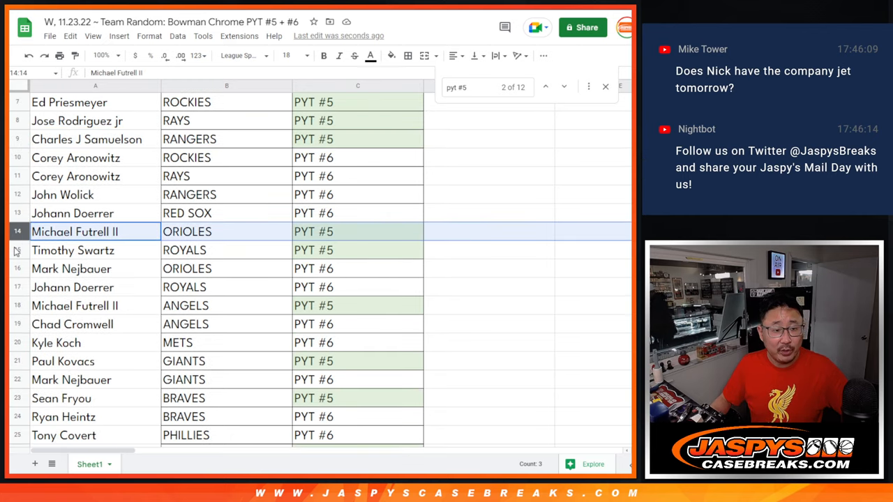
scroll("down", 3)
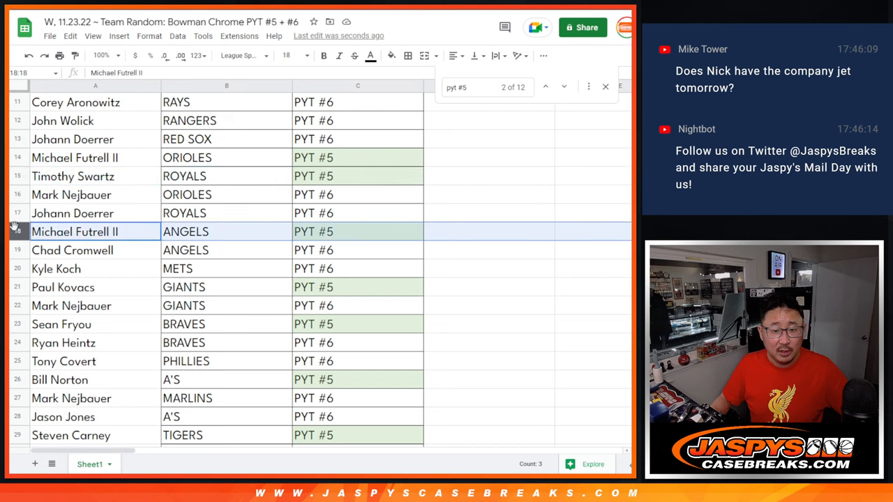
left_click(64, 288)
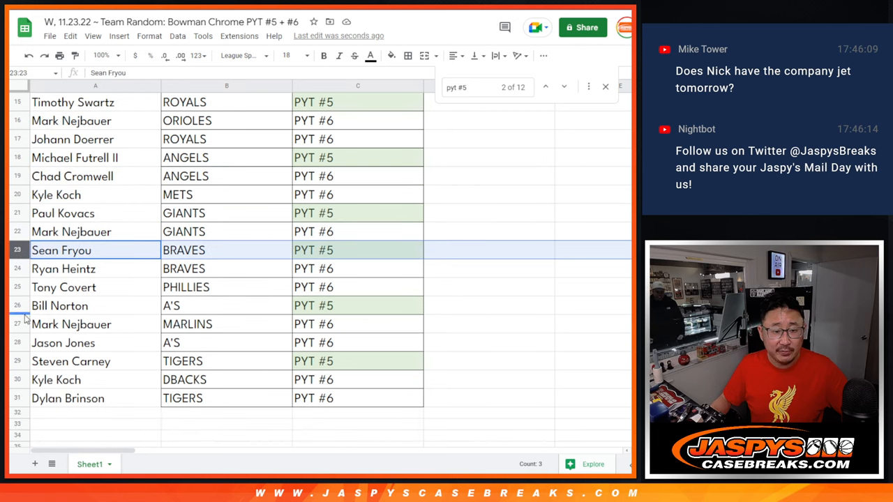
left_click(70, 362)
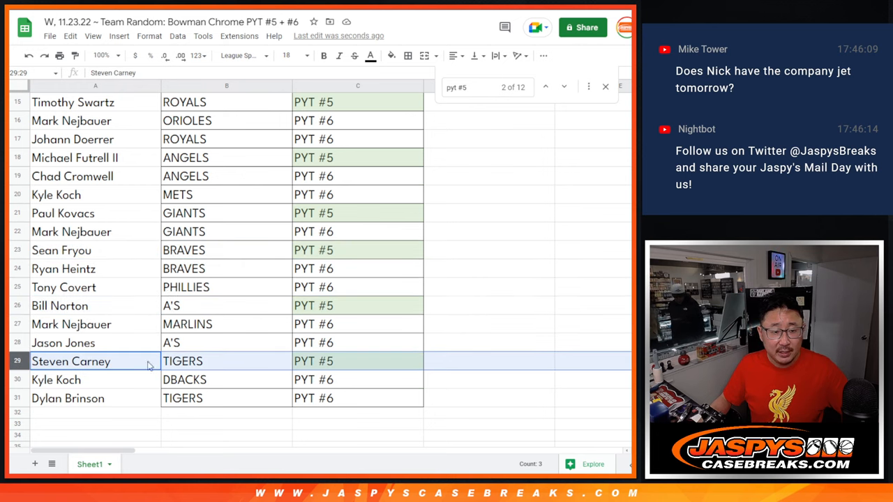
mouse_move(486, 372)
type("6")
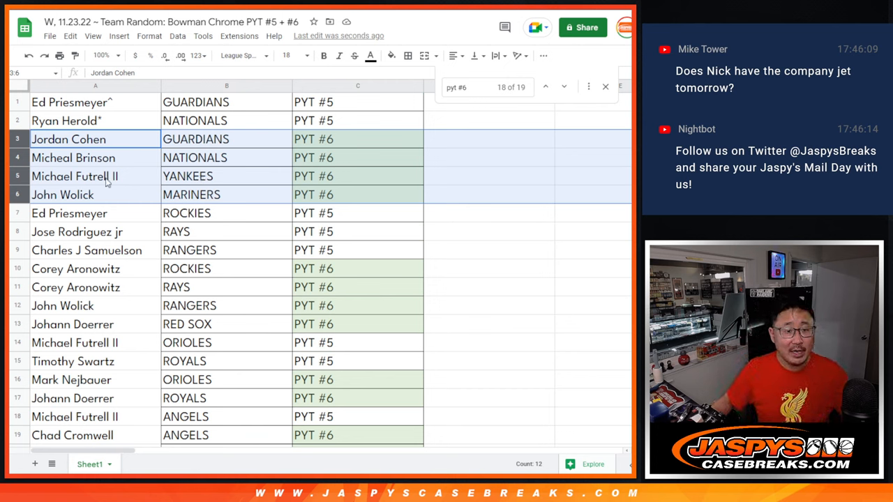
mouse_move(98, 274)
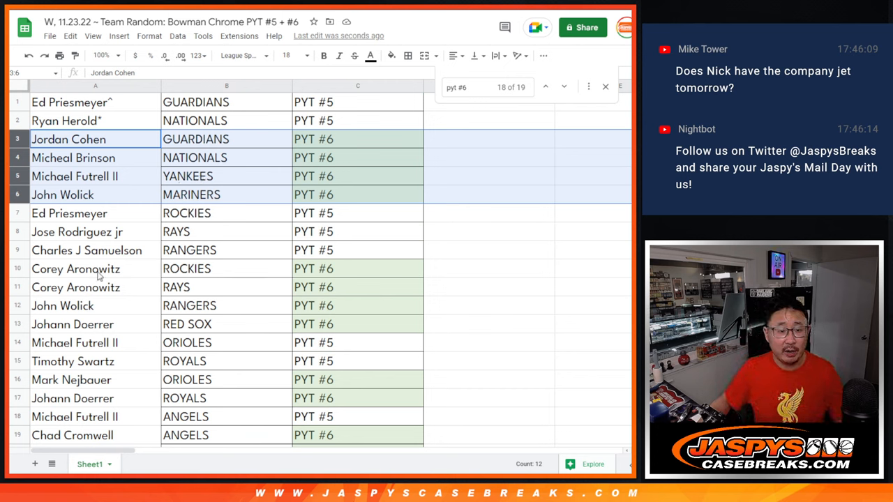
left_click_drag(95, 268, 95, 343)
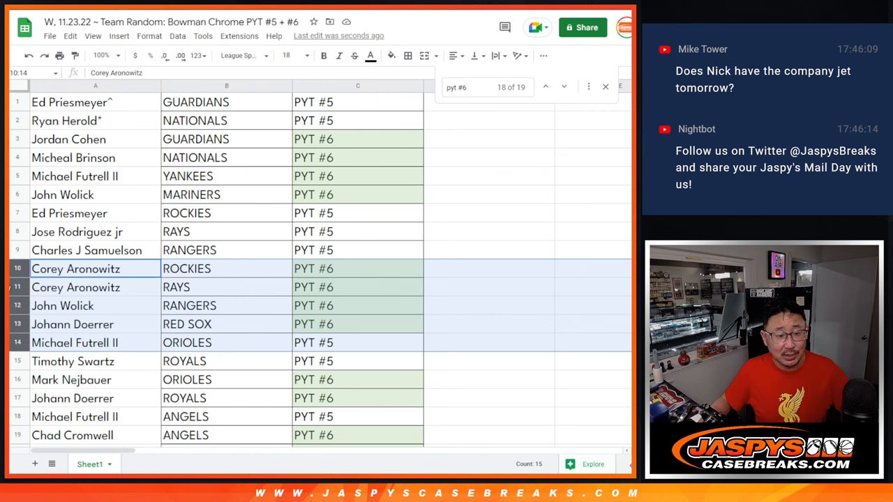
mouse_move(63, 337)
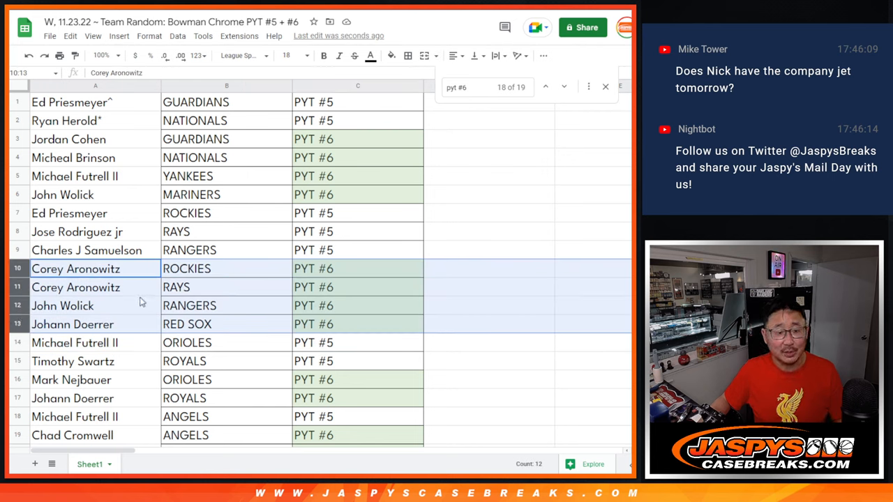
mouse_move(286, 348)
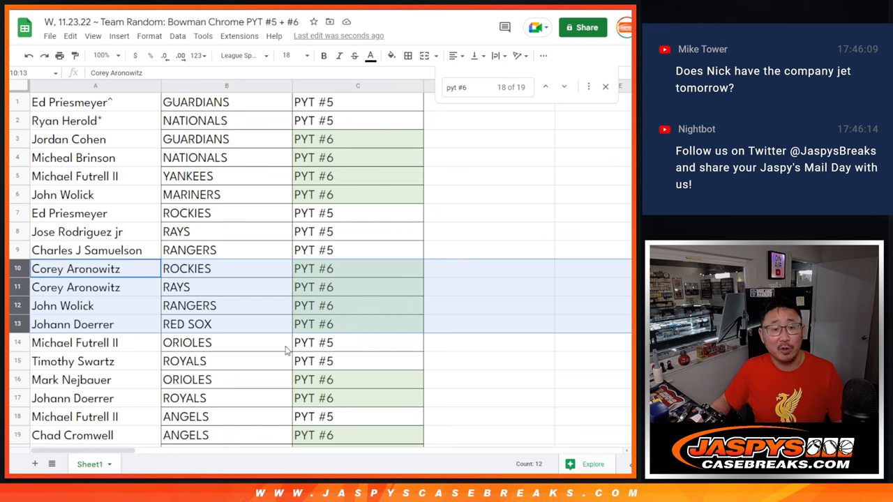
scroll("down", 3)
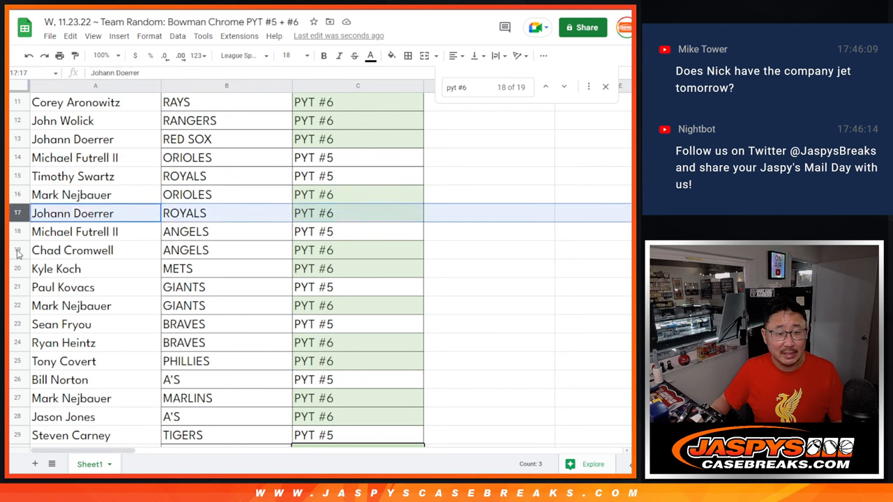
left_click(56, 268)
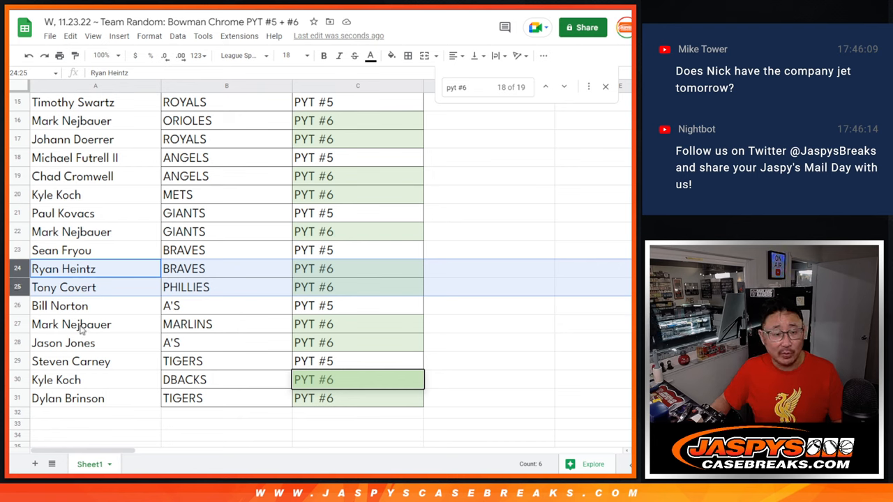
left_click(71, 325)
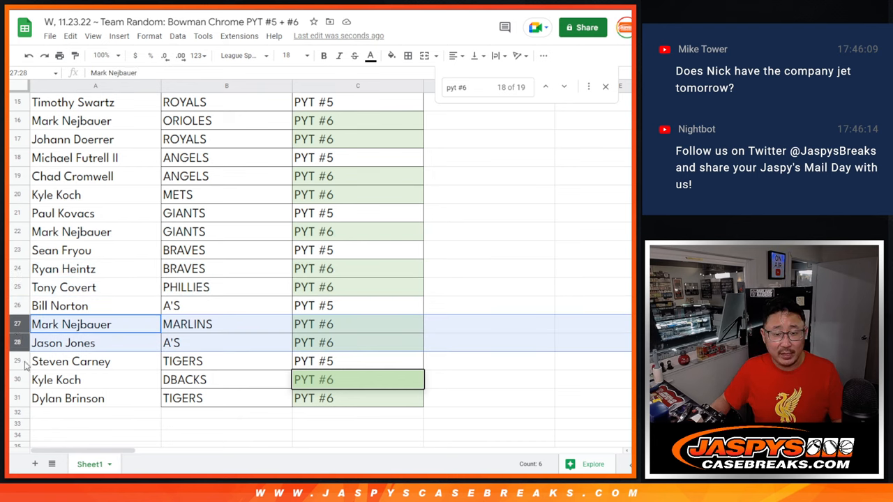
left_click(56, 380)
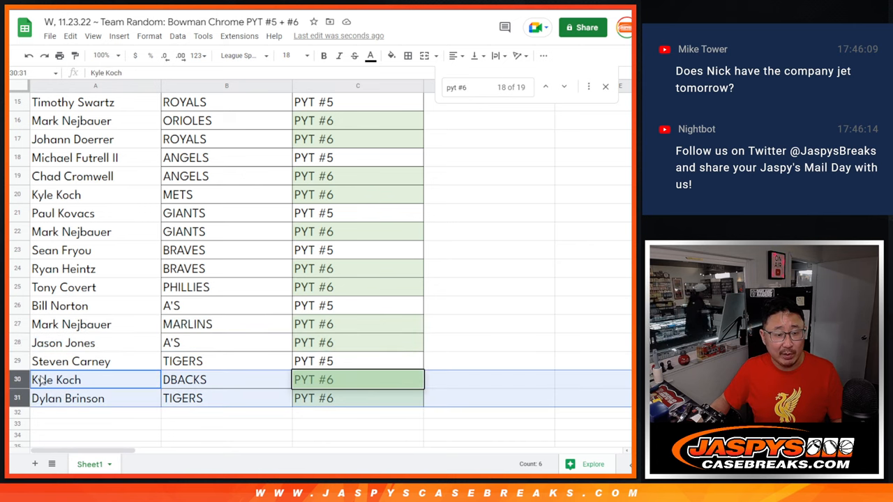
- Close the search to clear match highlighting and deselect the rows via cell D1
left_click(72, 324)
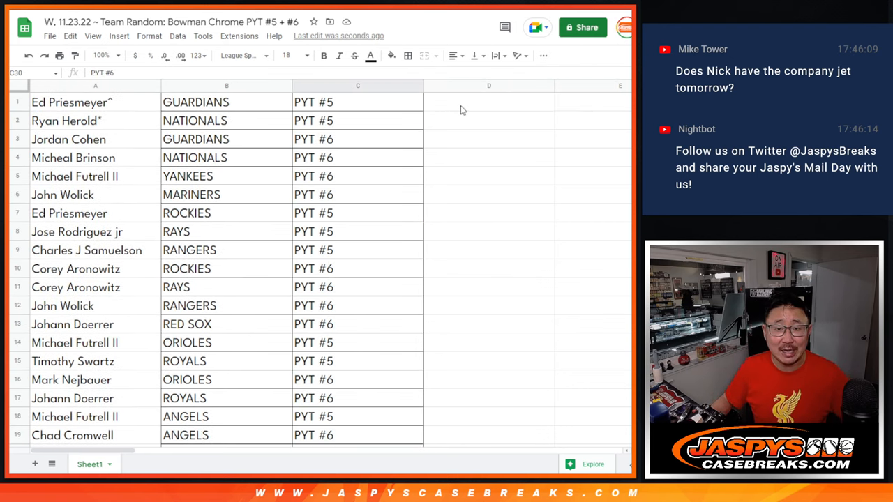
left_click(488, 102)
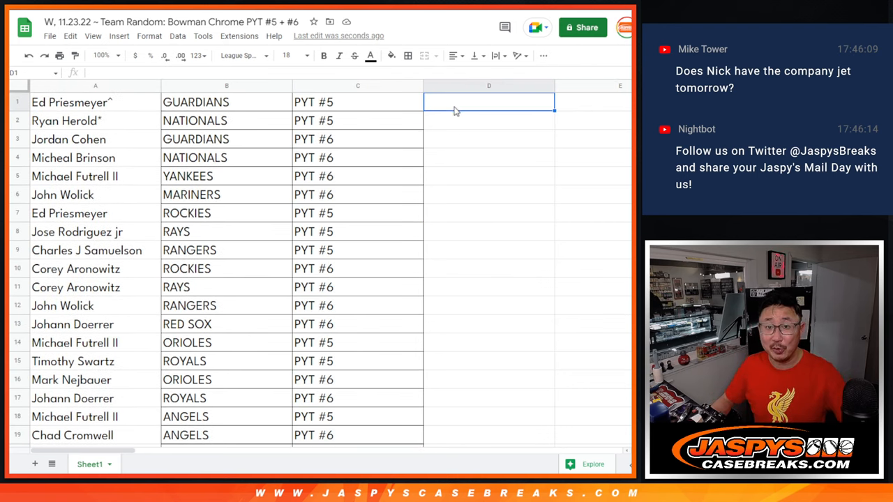